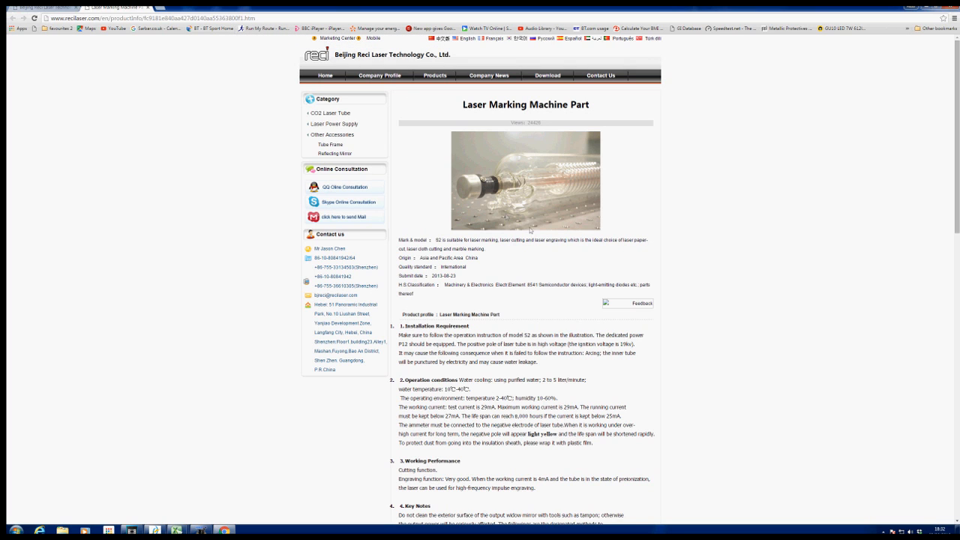
mouse_move(510, 399)
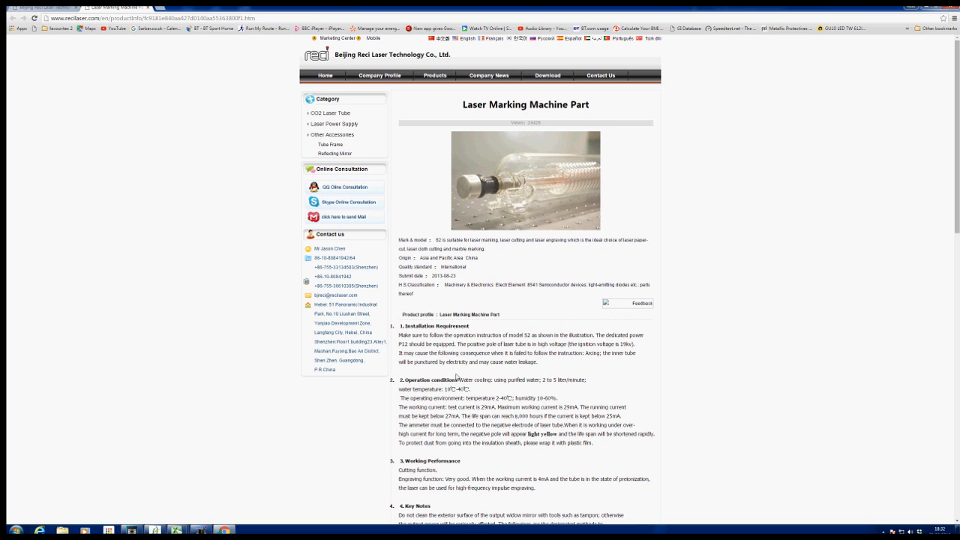
mouse_move(396, 392)
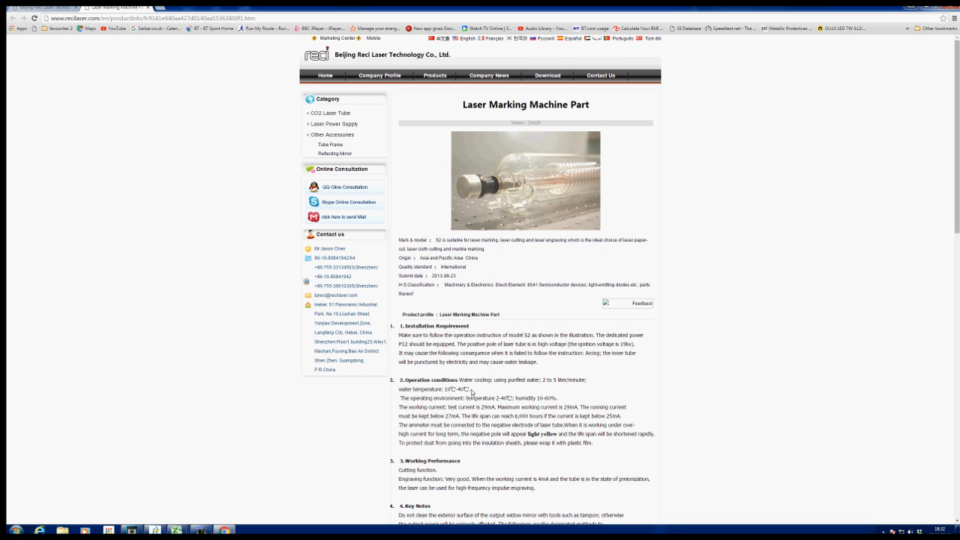
mouse_move(474, 391)
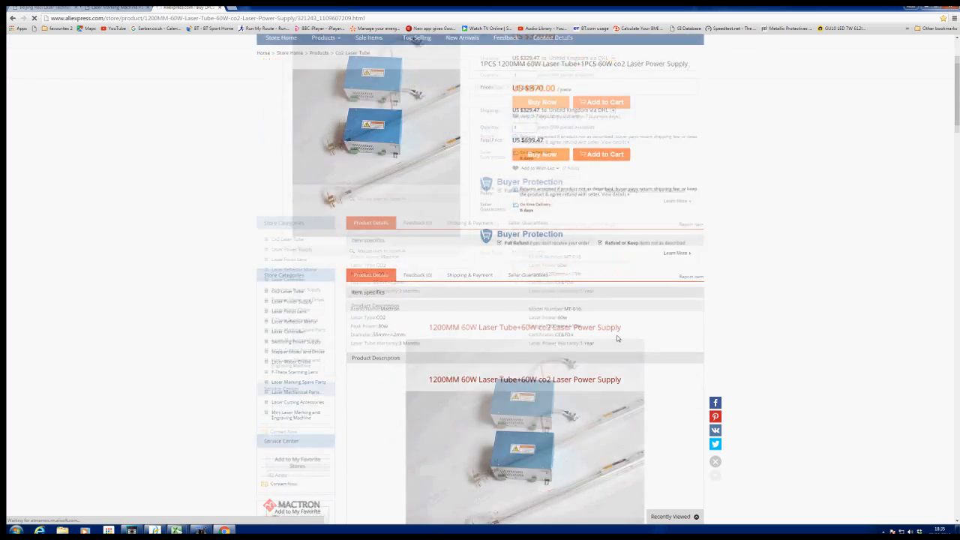
scroll(down, 3)
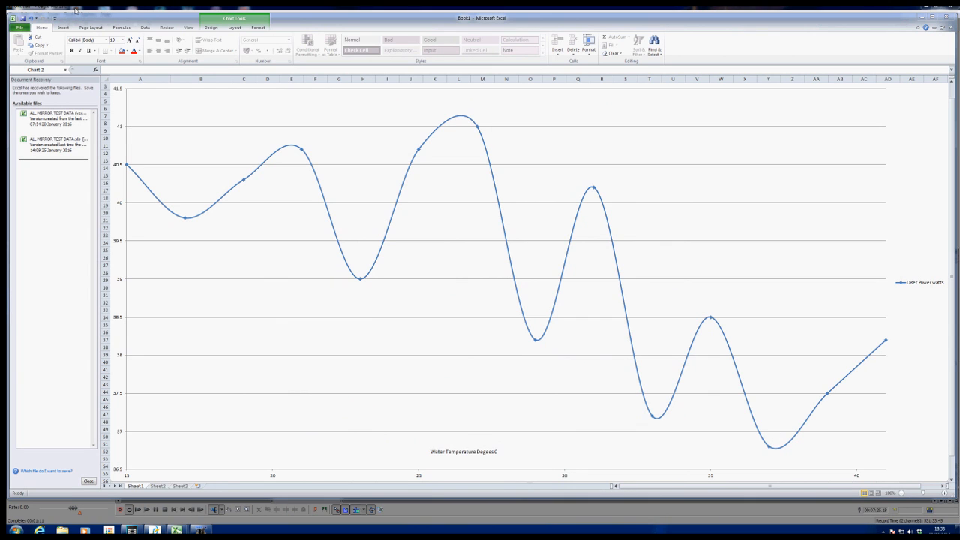
mouse_move(195, 259)
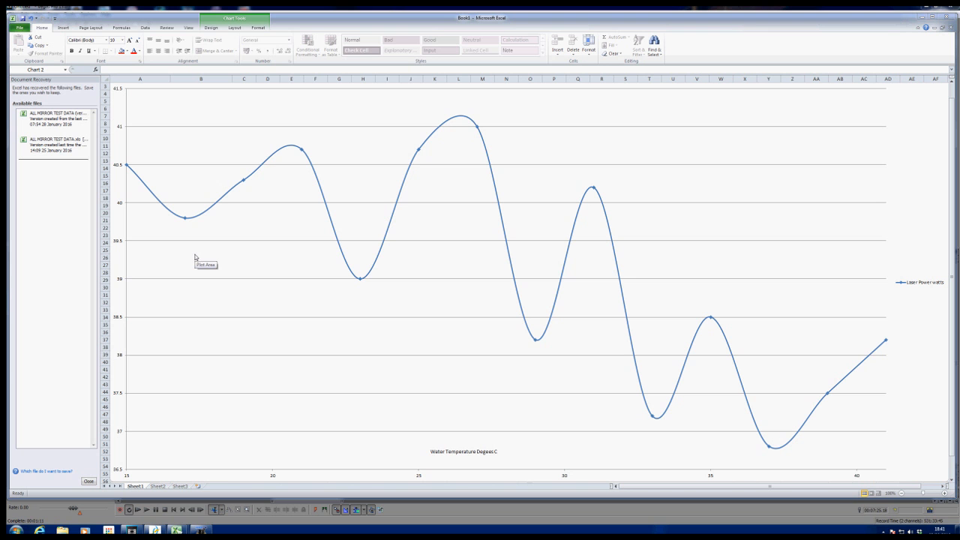
mouse_move(195, 258)
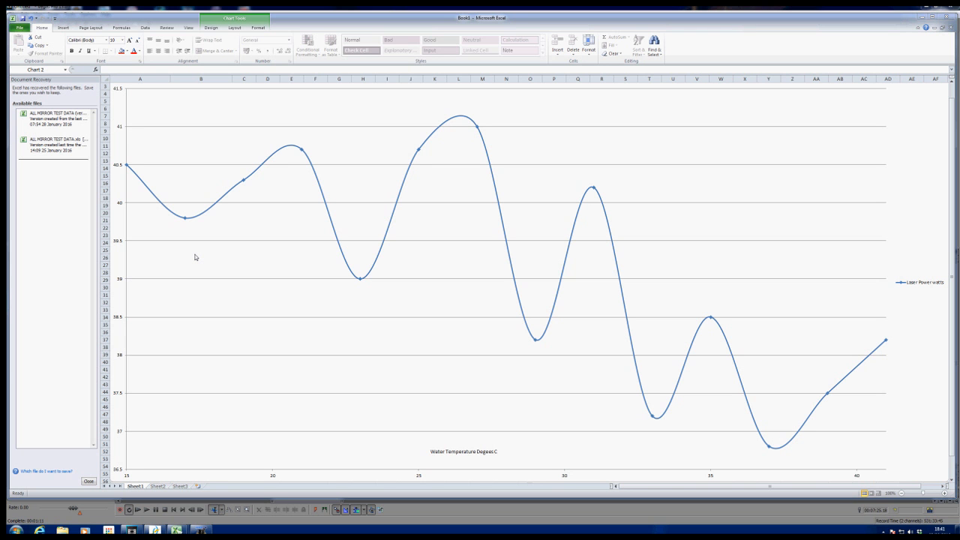